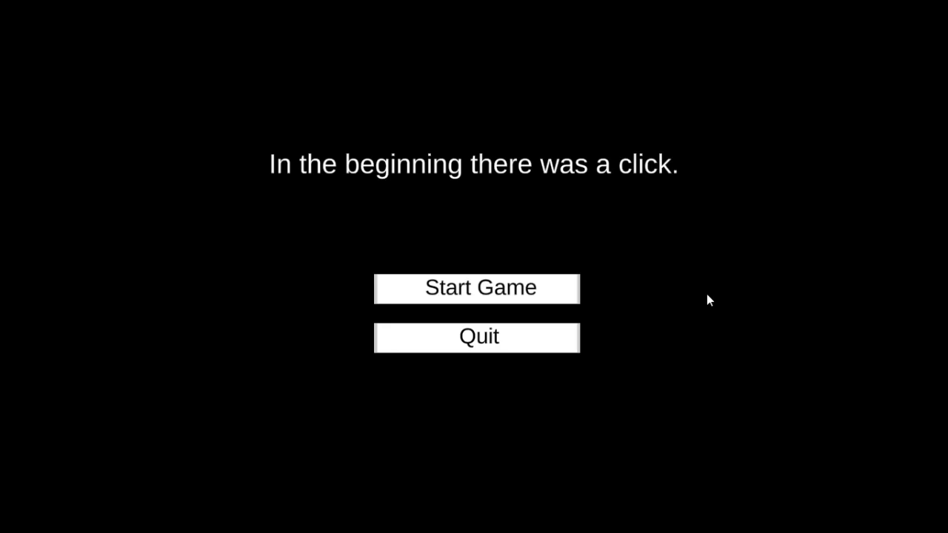
mouse_move(497, 296)
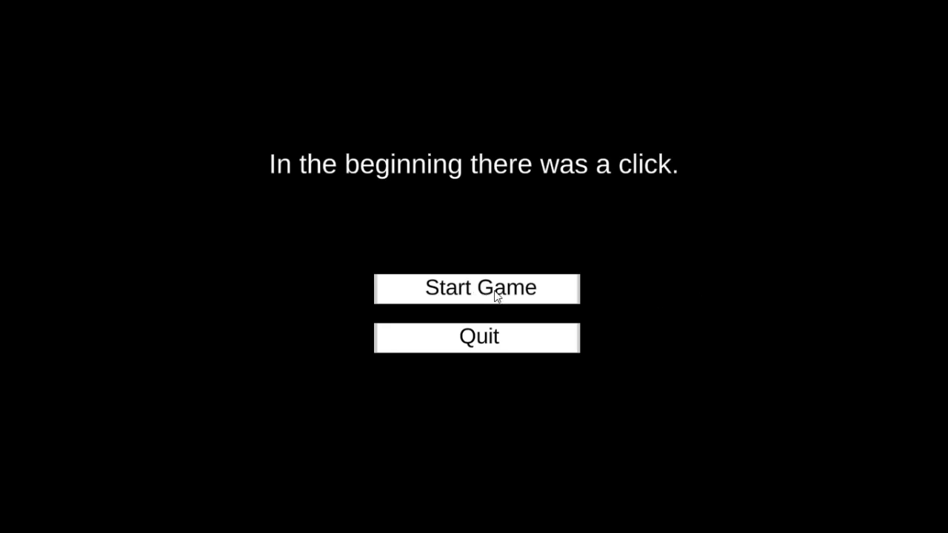
Start a new It's Alive game from the title screen's Start Game button.
click(477, 288)
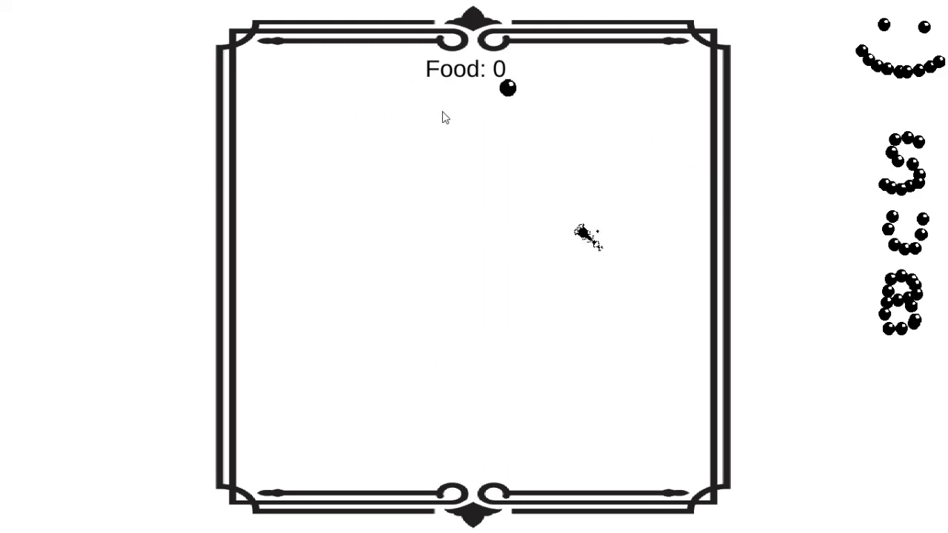
mouse_move(609, 156)
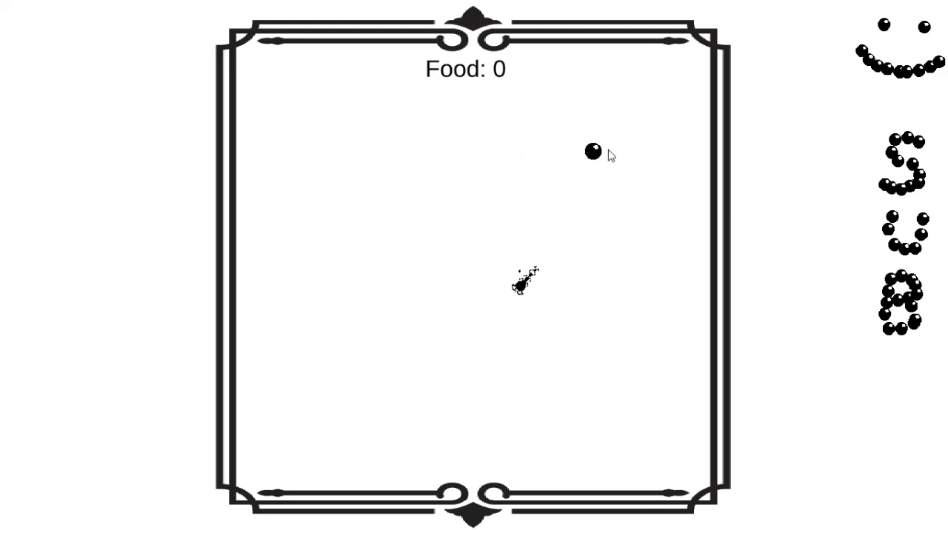